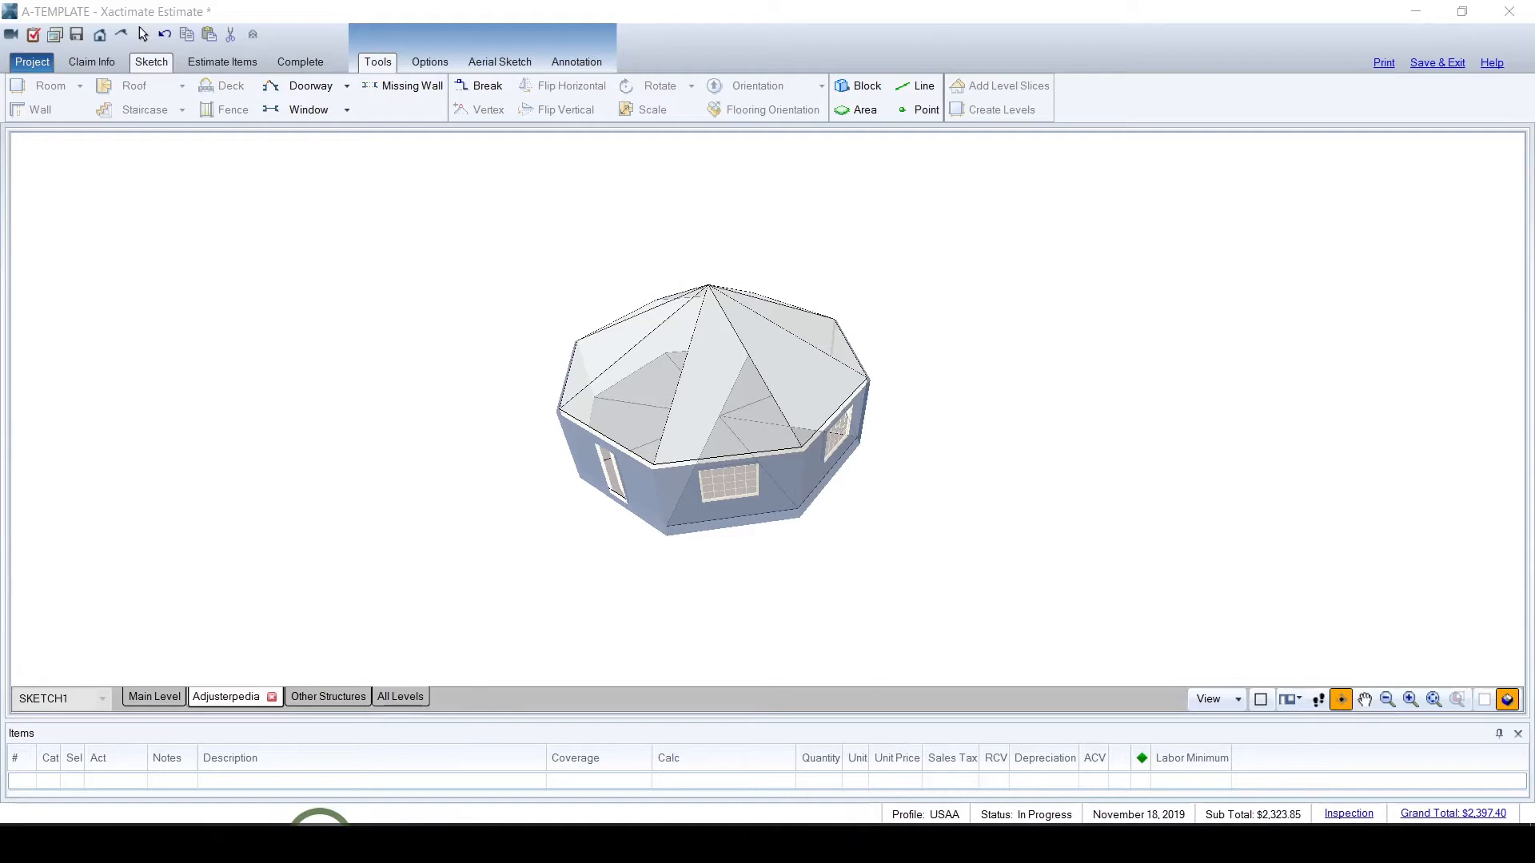
mouse_move(986, 453)
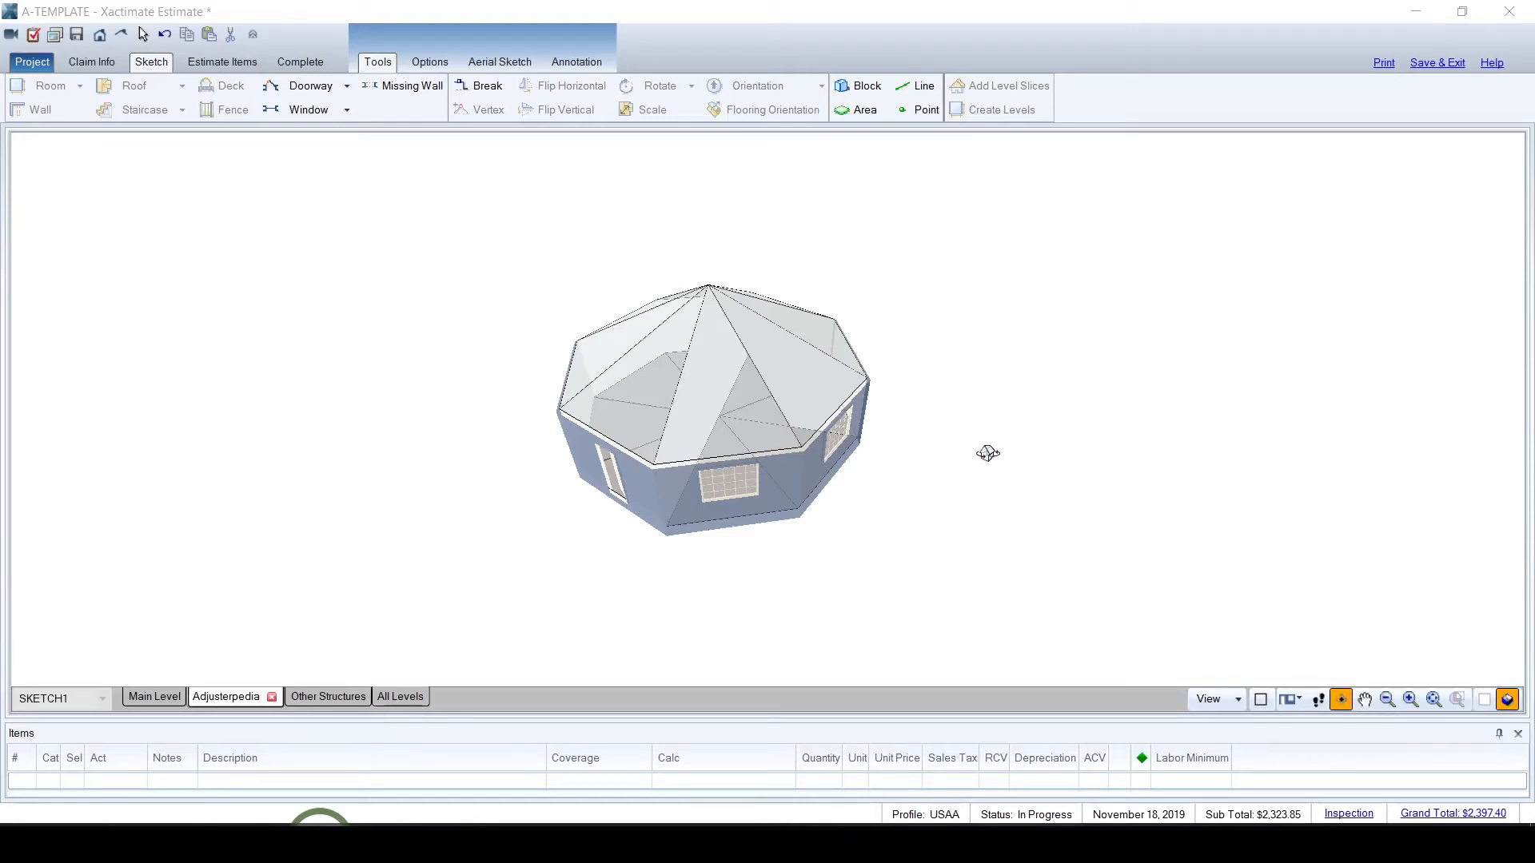
mouse_move(1111, 421)
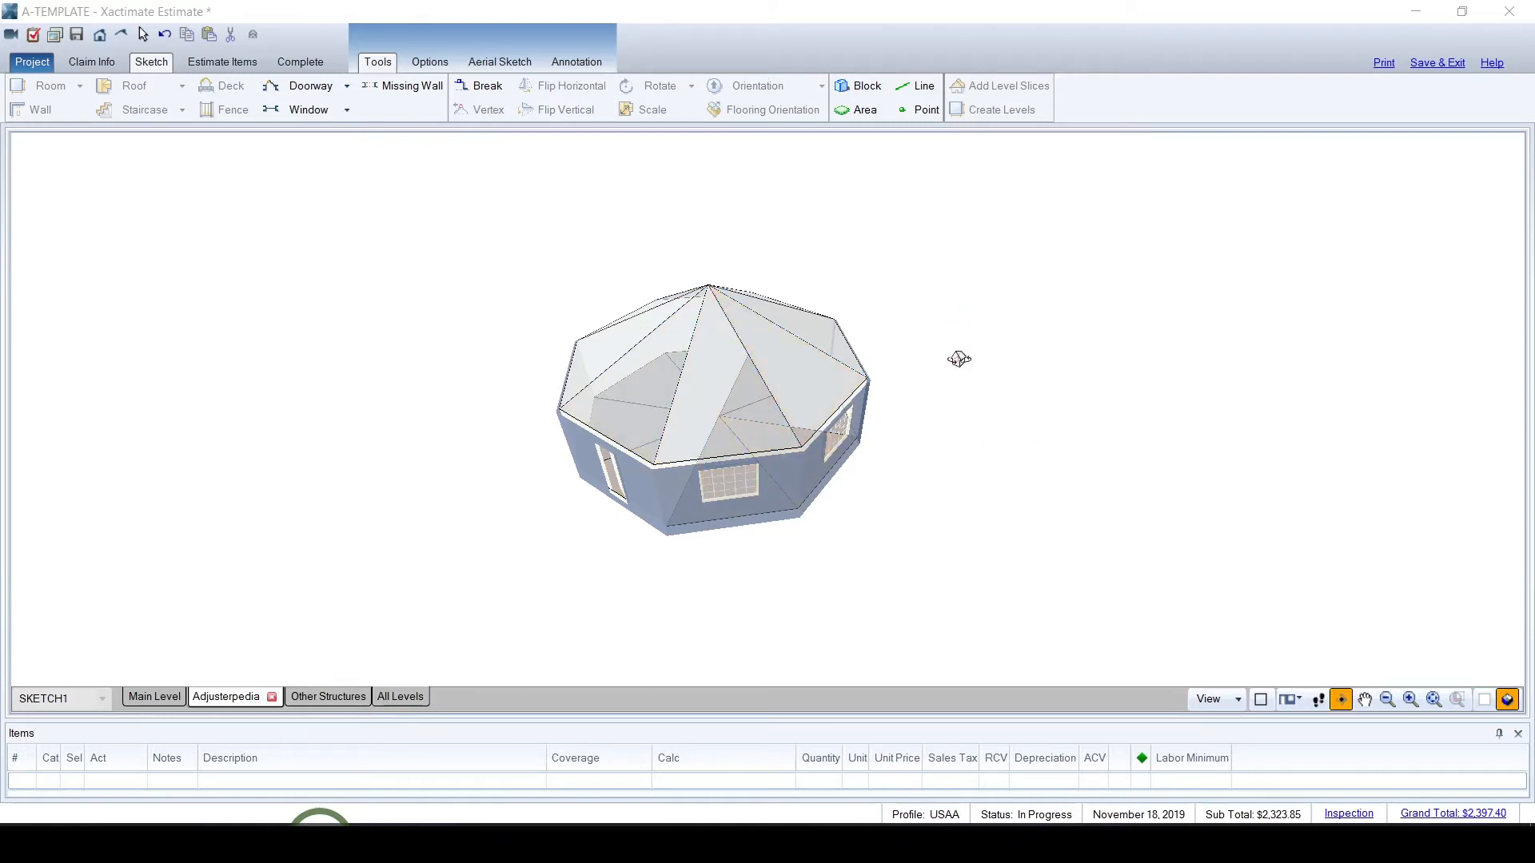
mouse_move(915, 470)
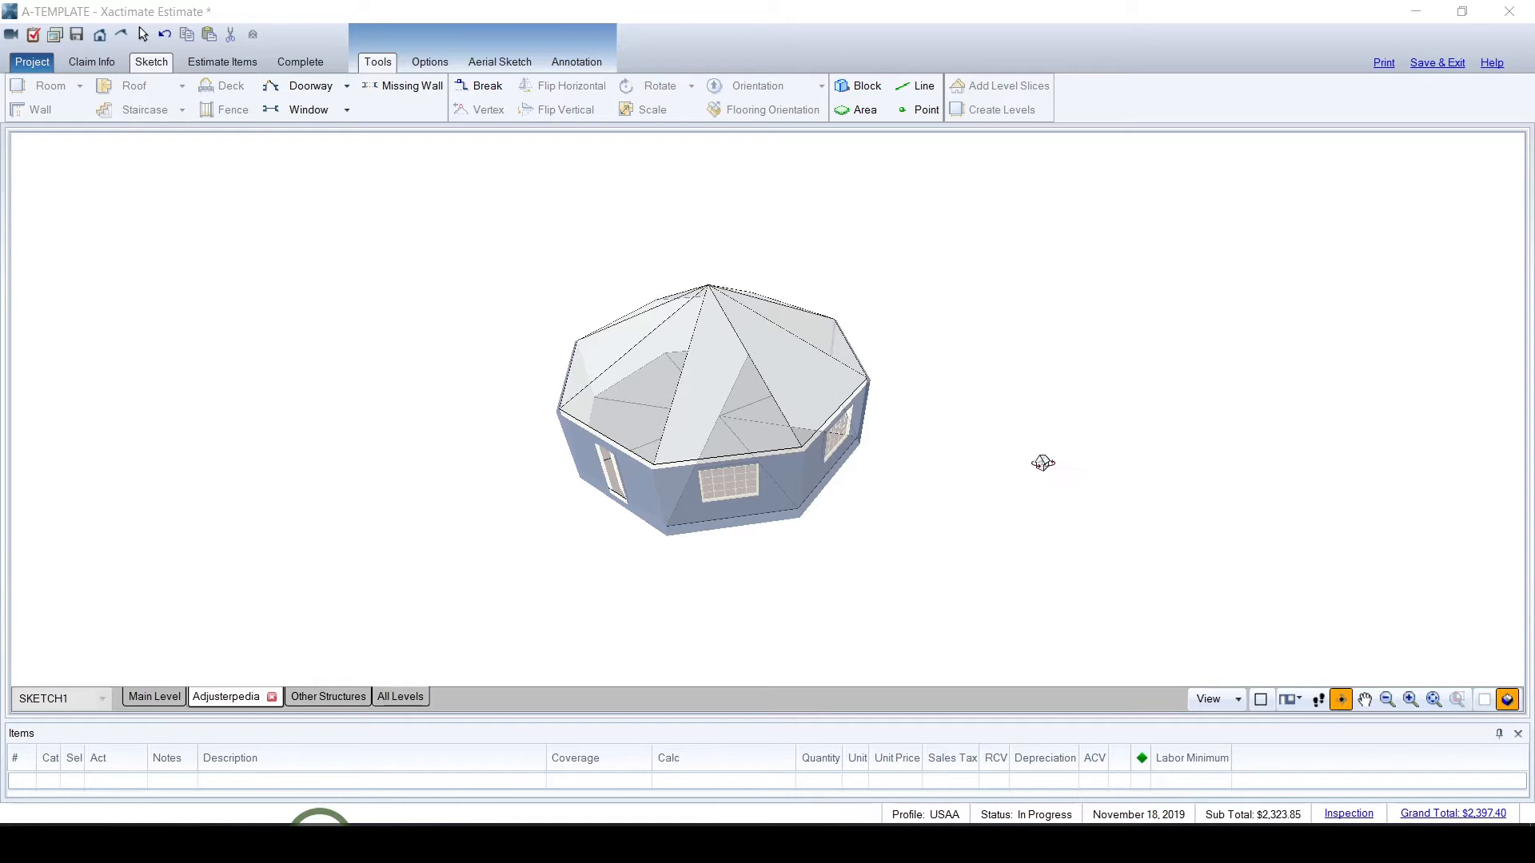
mouse_move(920, 490)
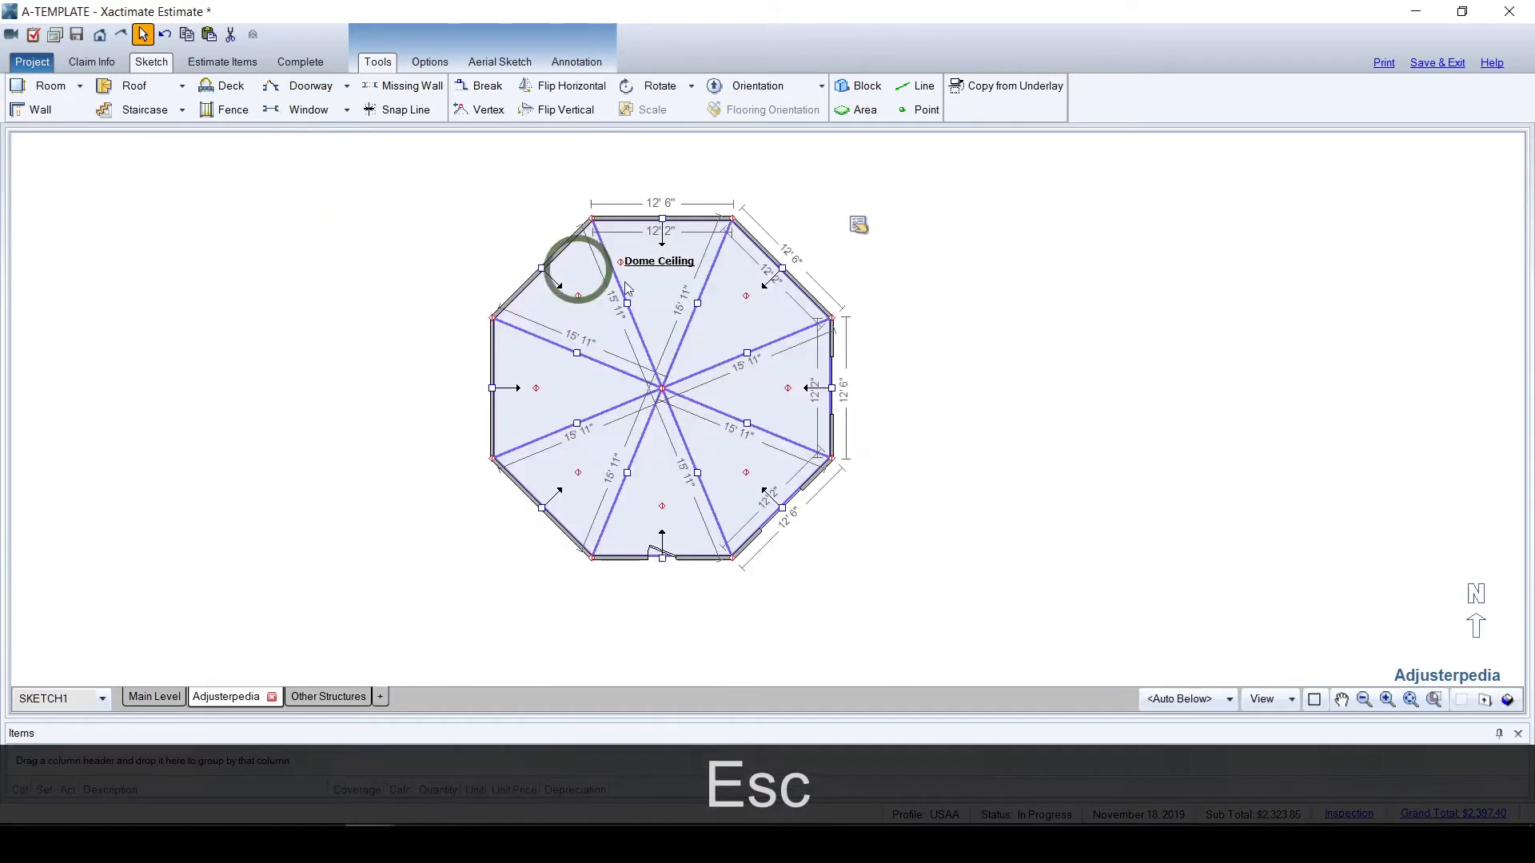
Delete the octagon's rooms and place one triangular wedge room, Room1
key("Delete")
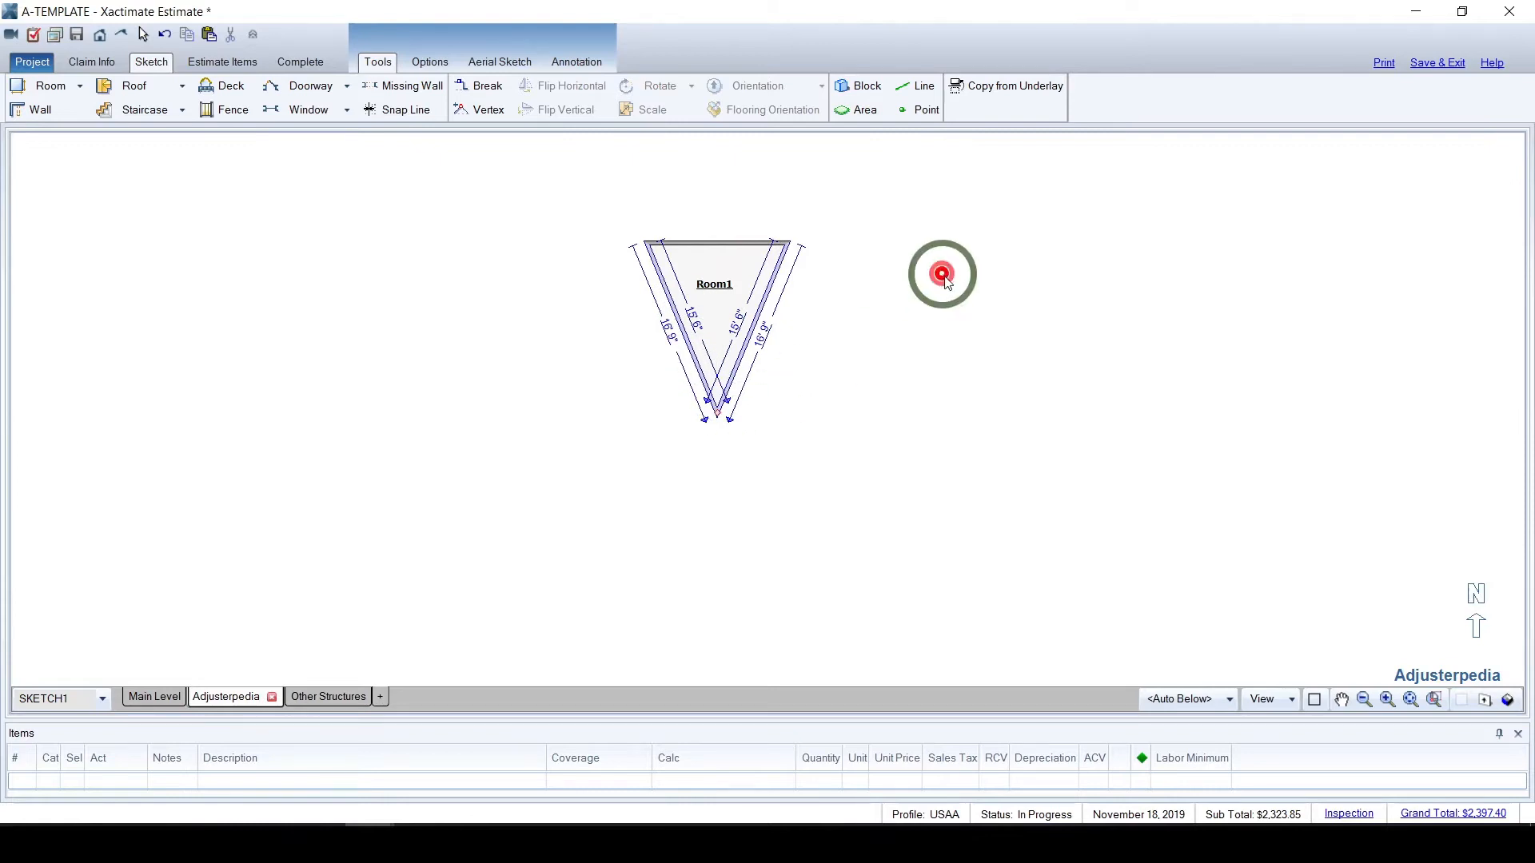
left_click(716, 293)
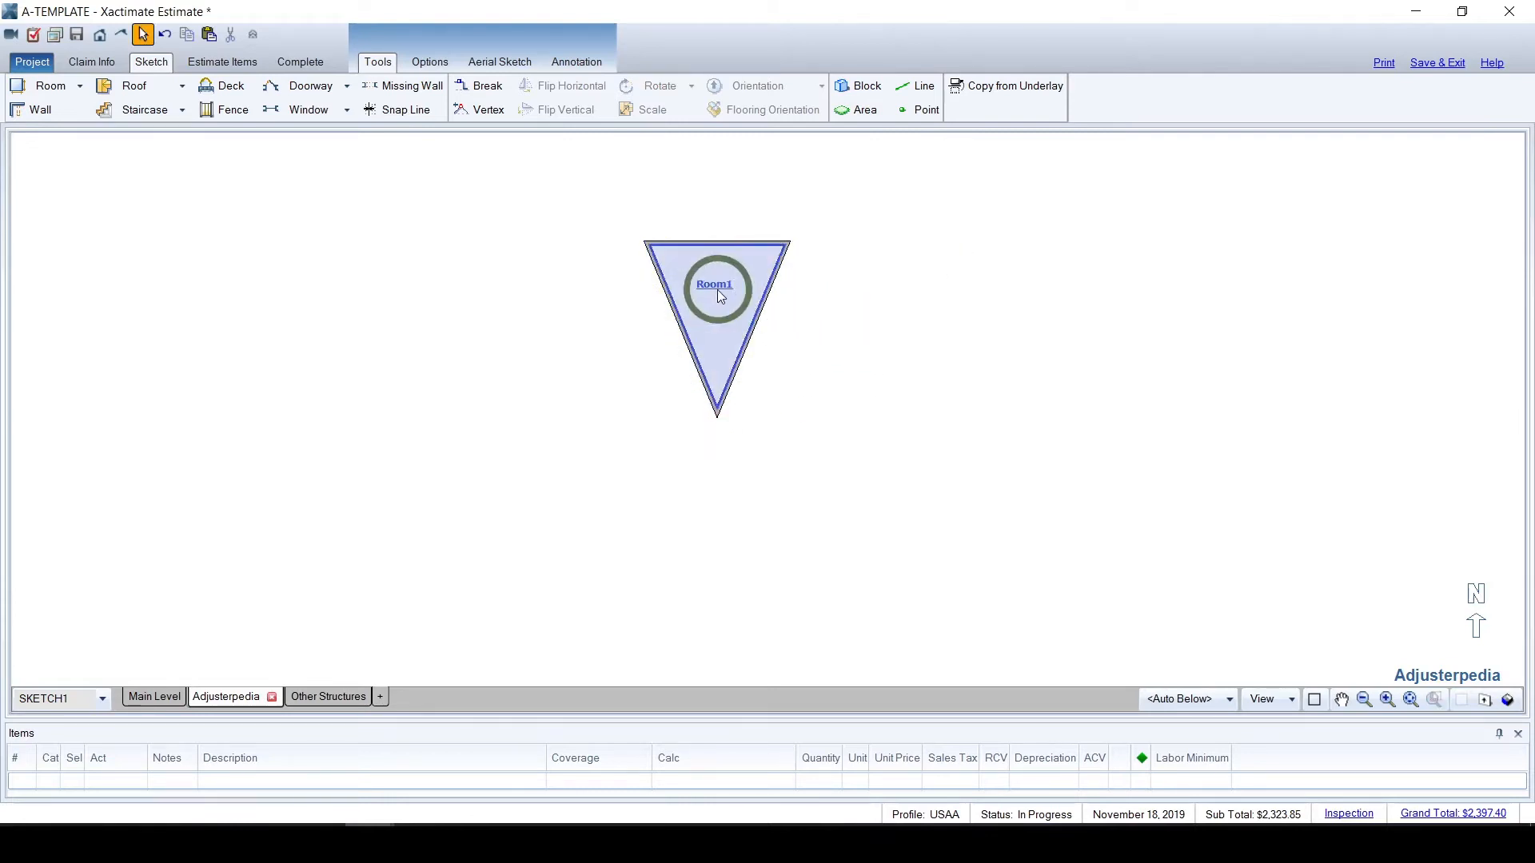
Name the triangular room 'Dome Ceiling' and set its Ceiling Type to Sloped
double_click(715, 284)
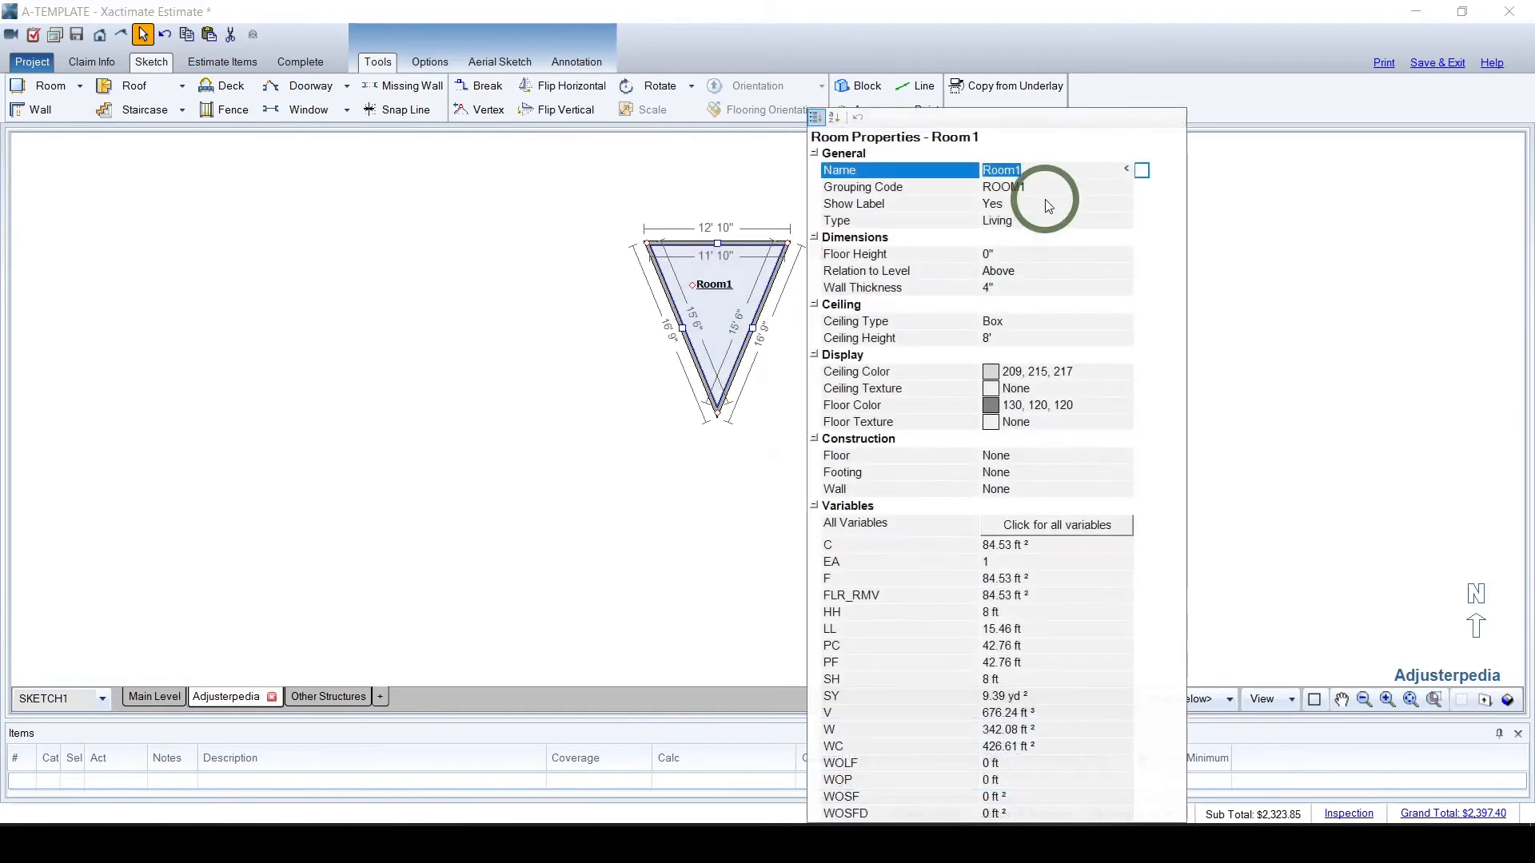
key("ctrl+v")
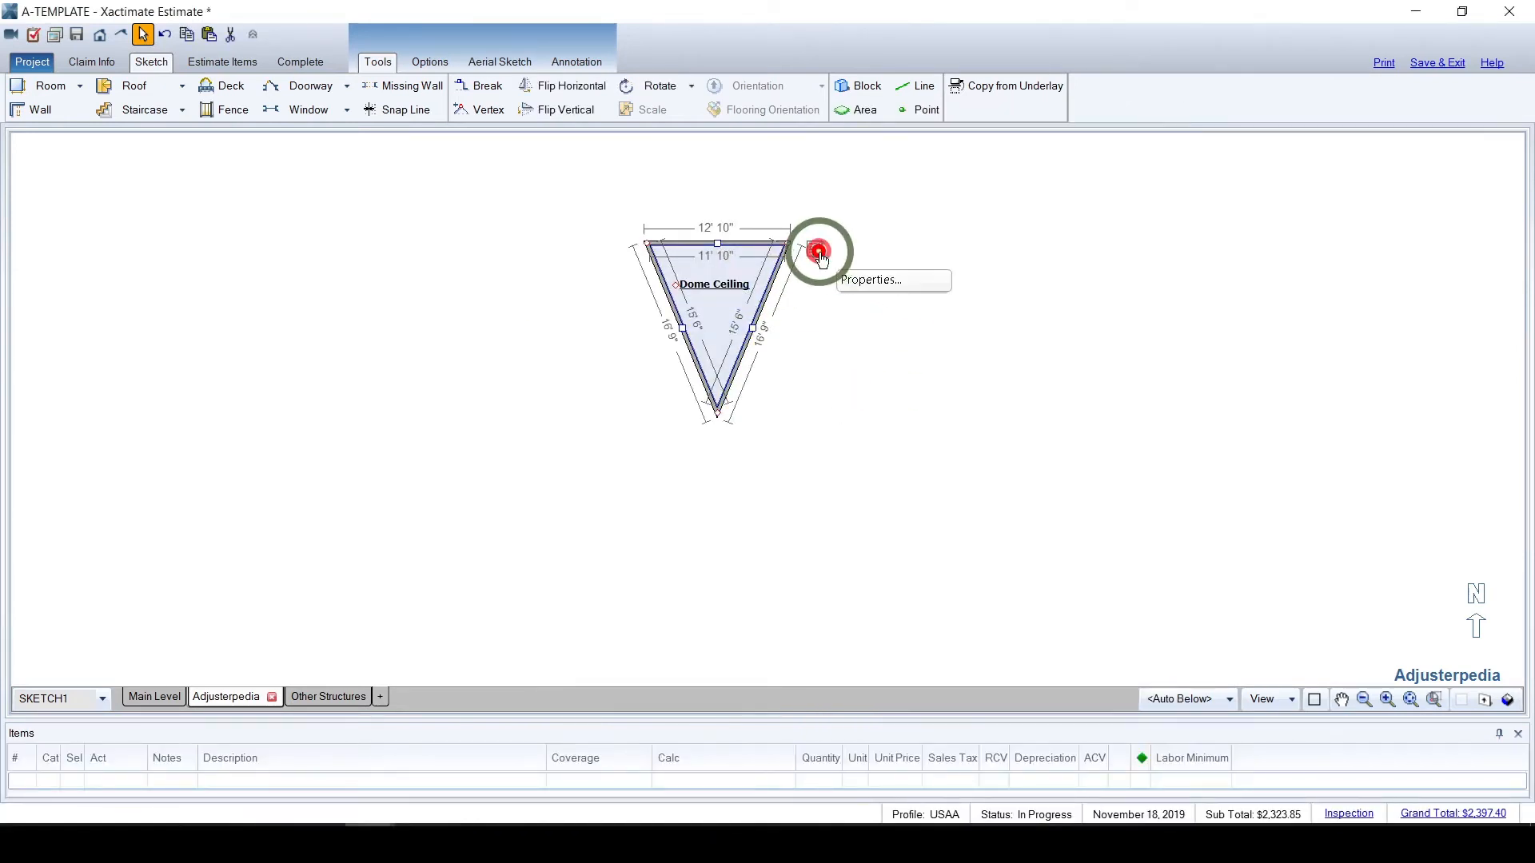
left_click(867, 279)
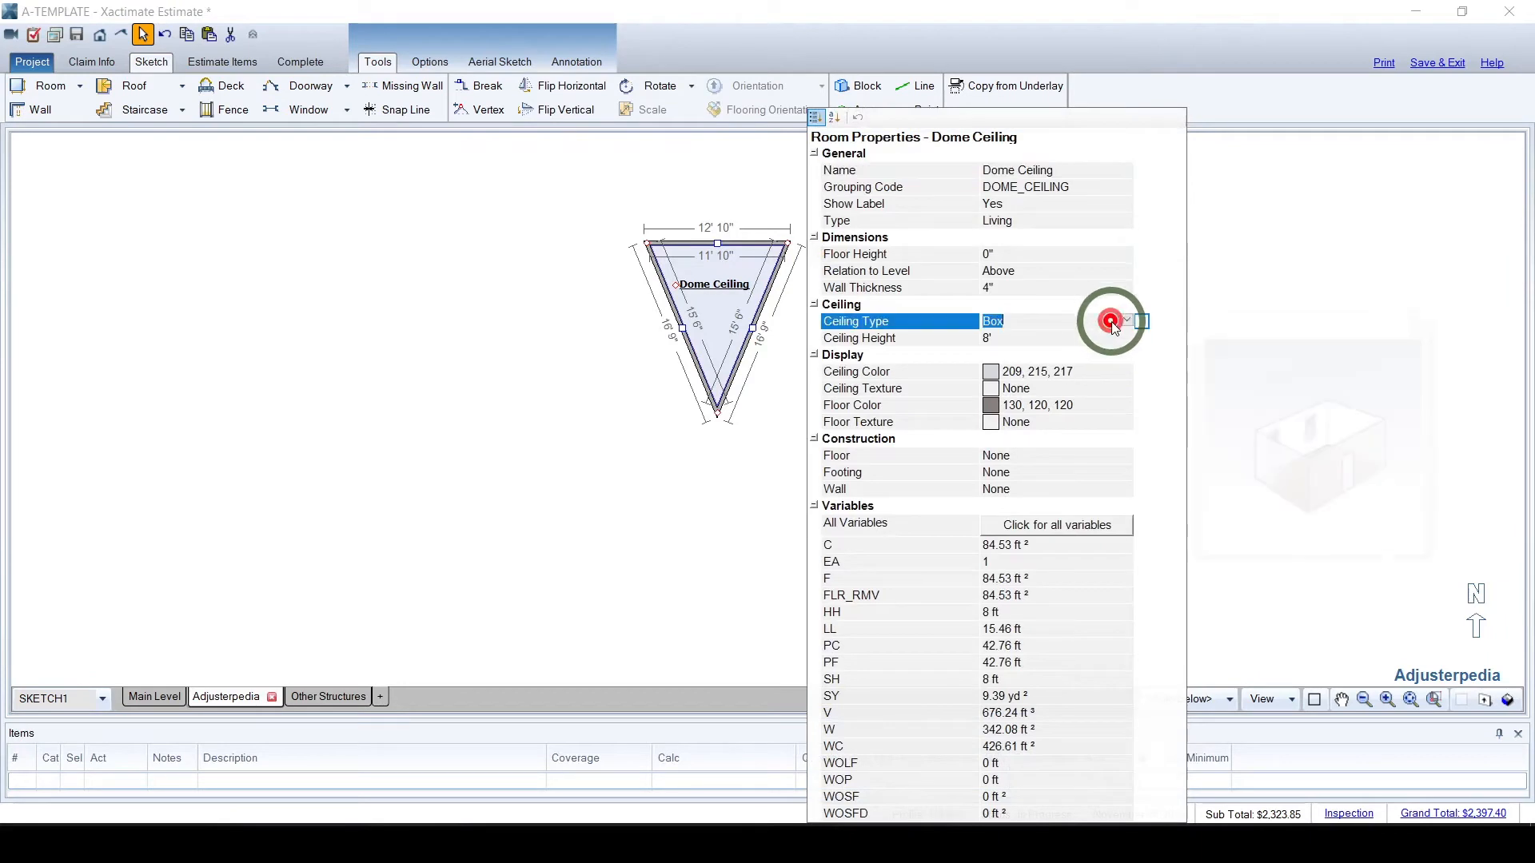
left_click(1125, 322)
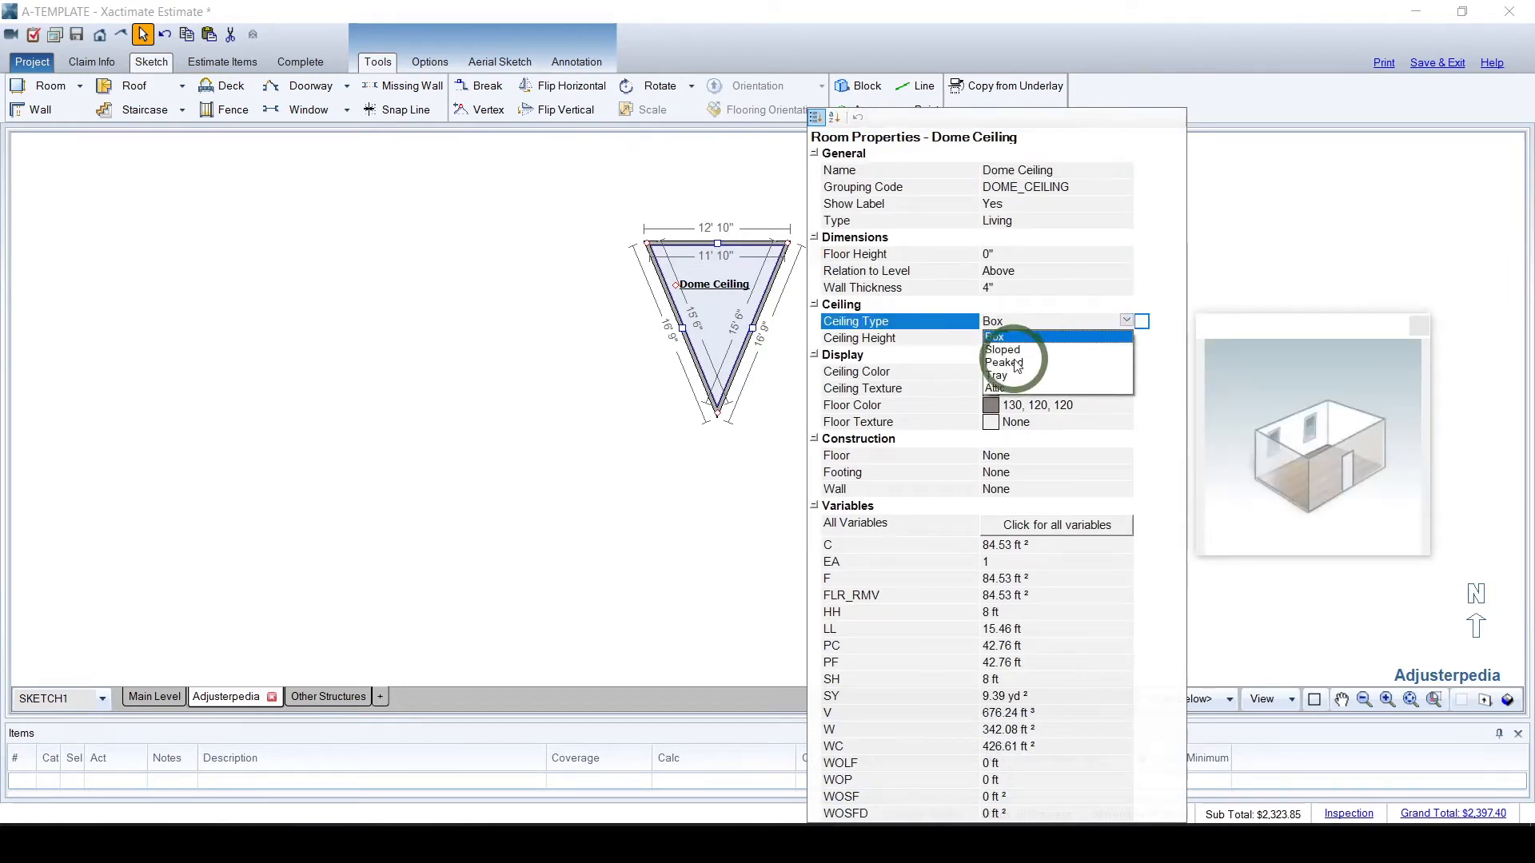
left_click(1001, 350)
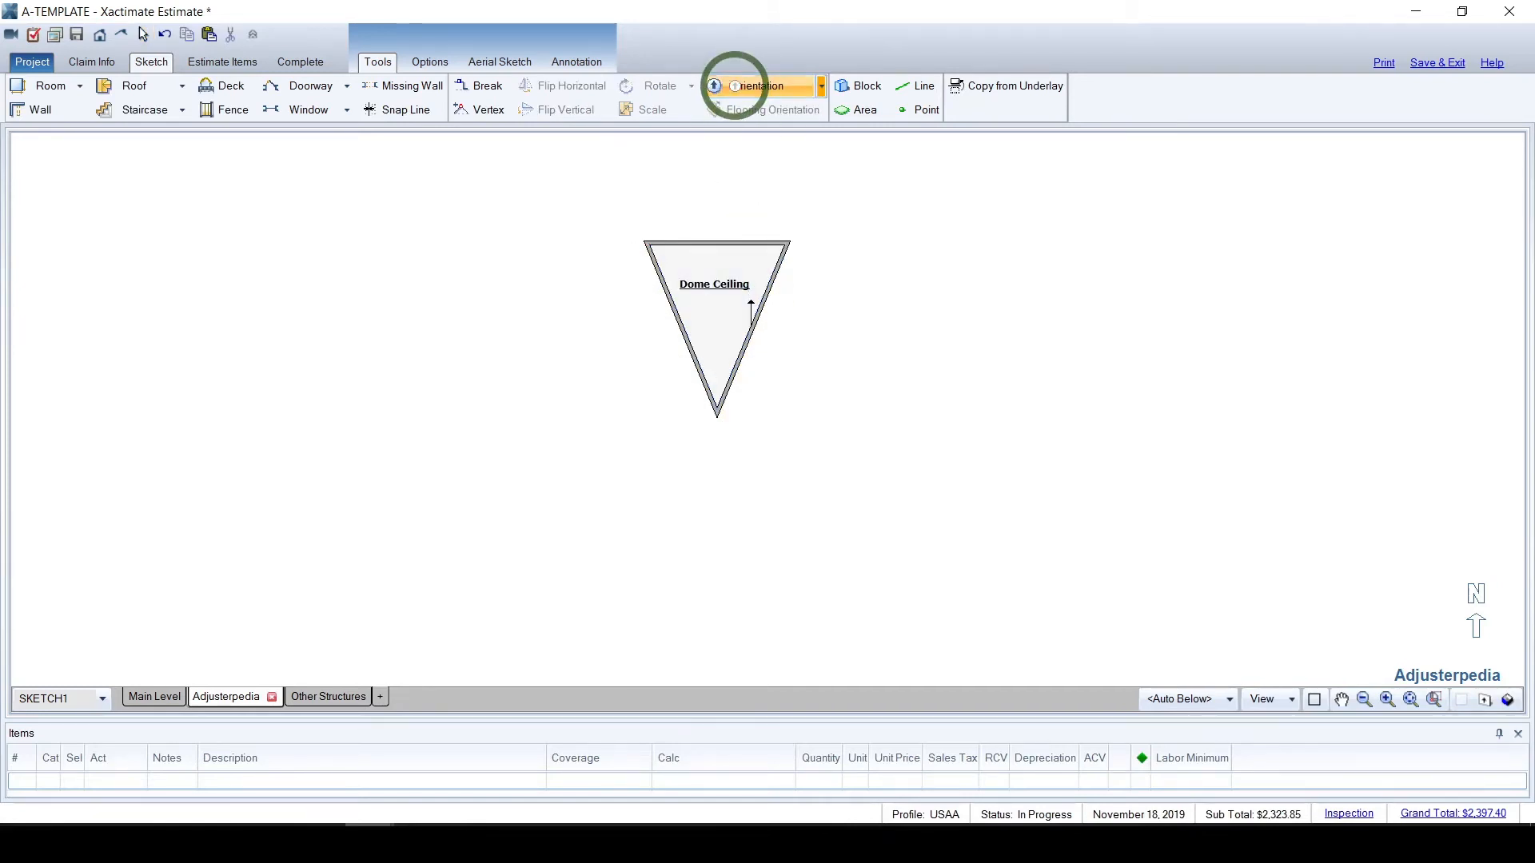
left_click(756, 86)
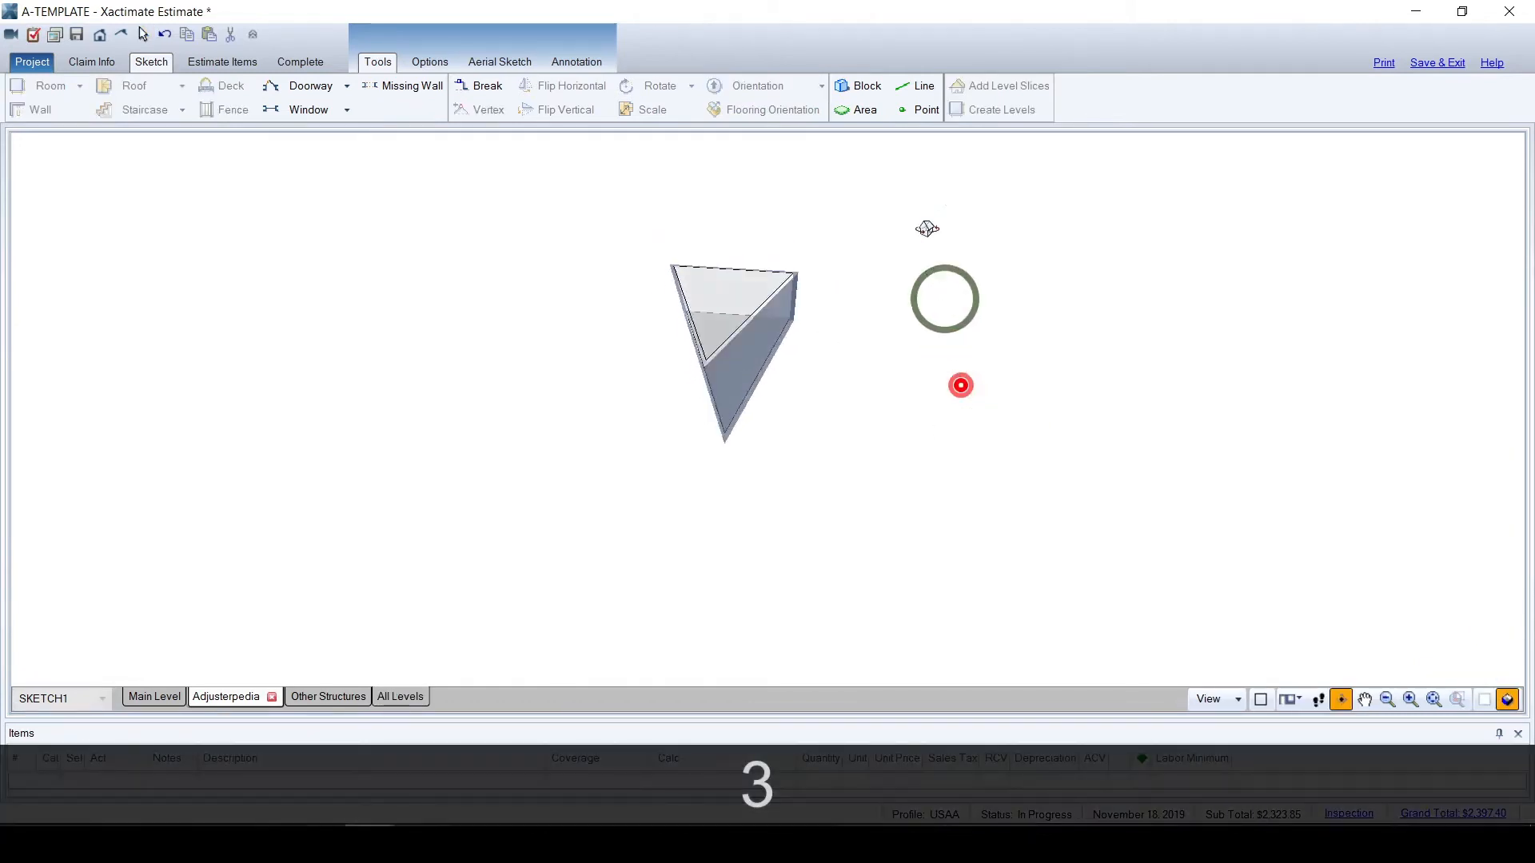
key("Escape")
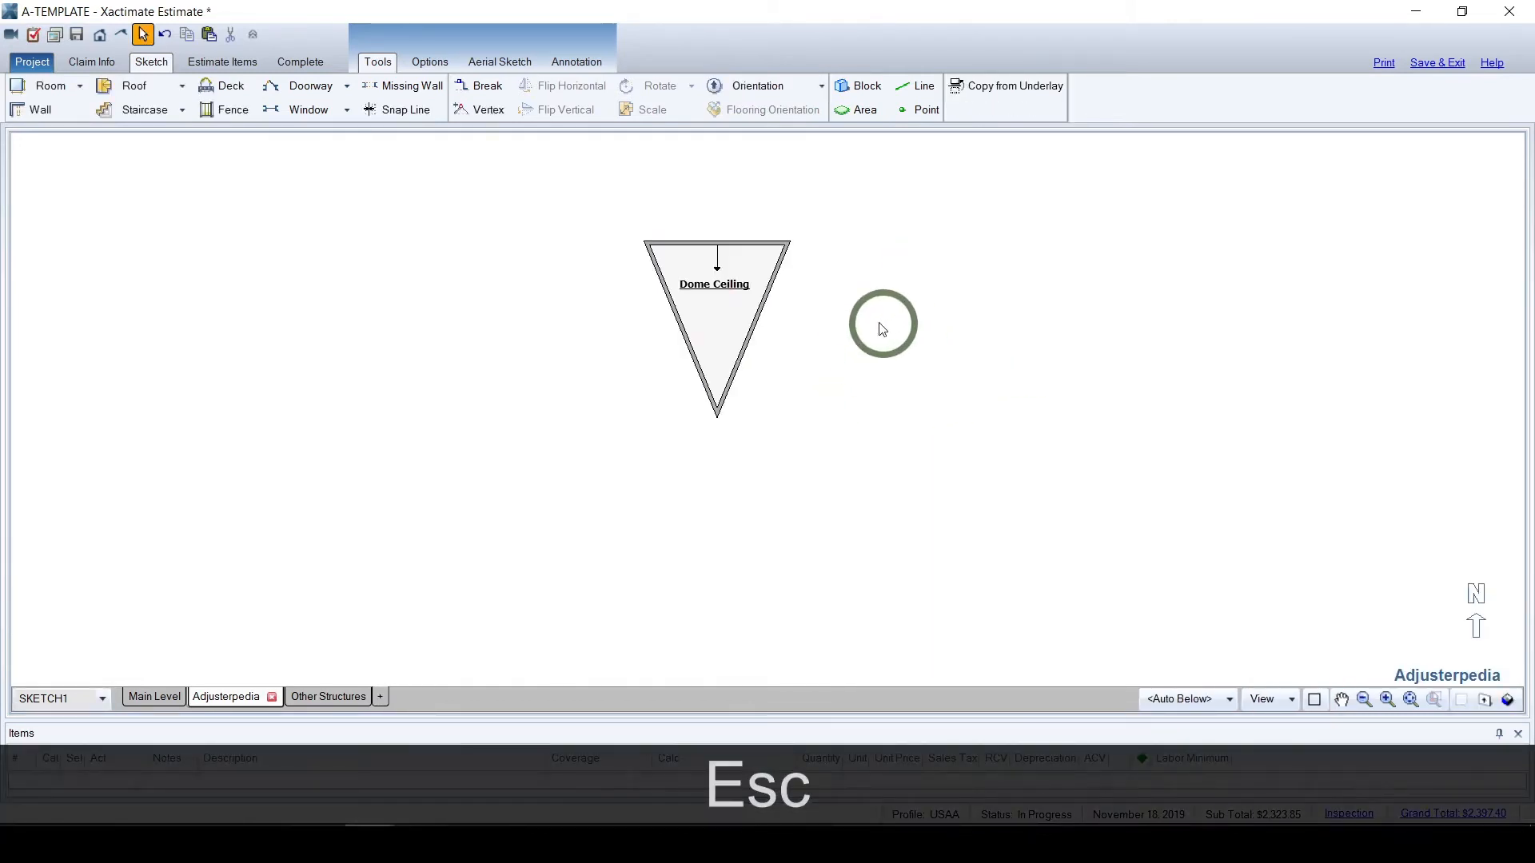
left_click(715, 333)
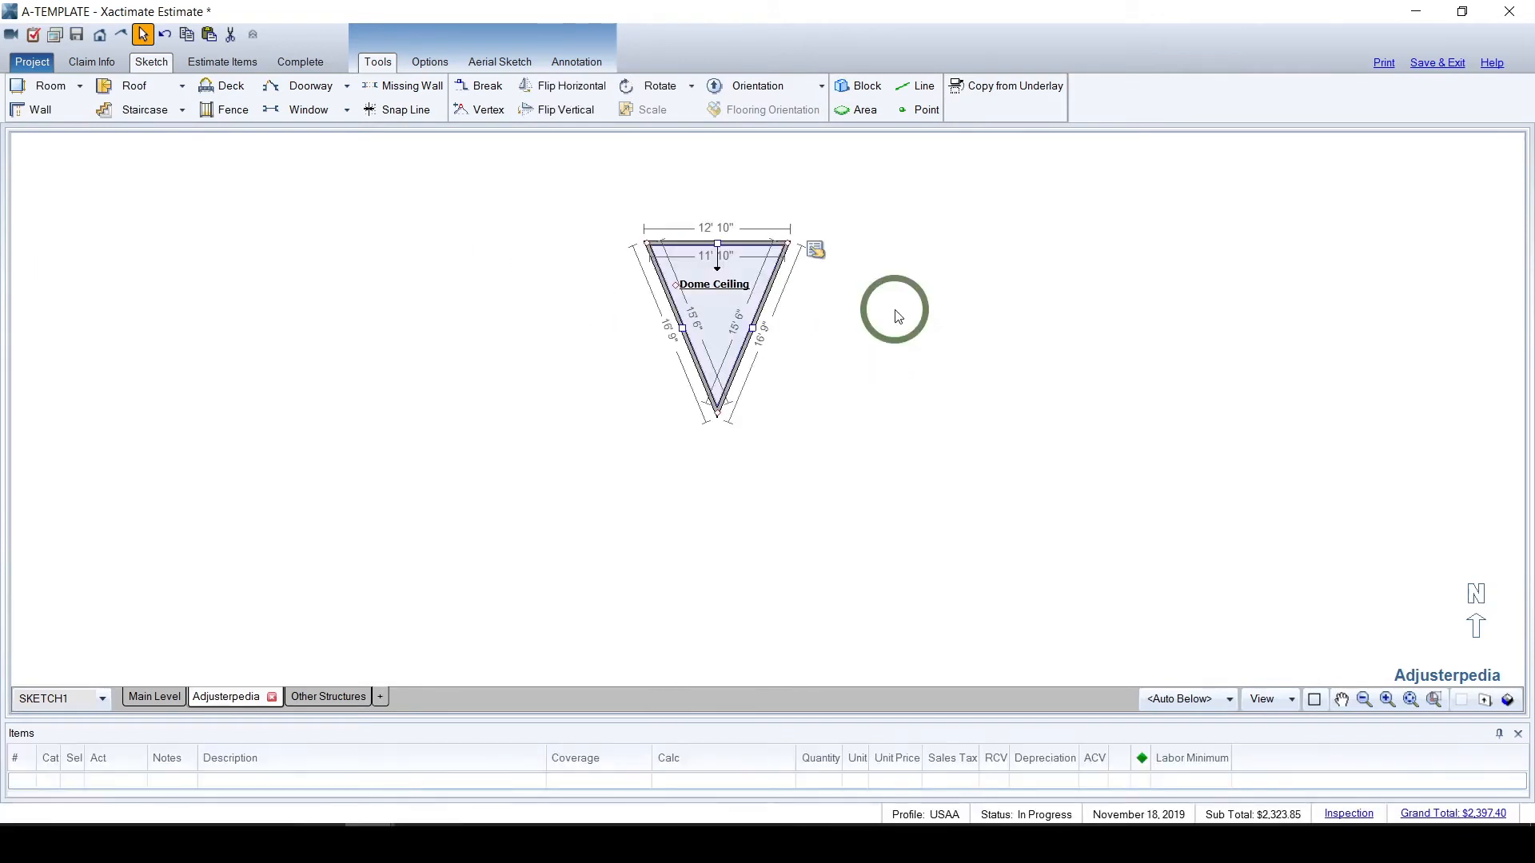
Paste rotated copies Dome Ceilin1–Dome Ceilin7 around the tip to complete the octagon
key("ctrl+v")
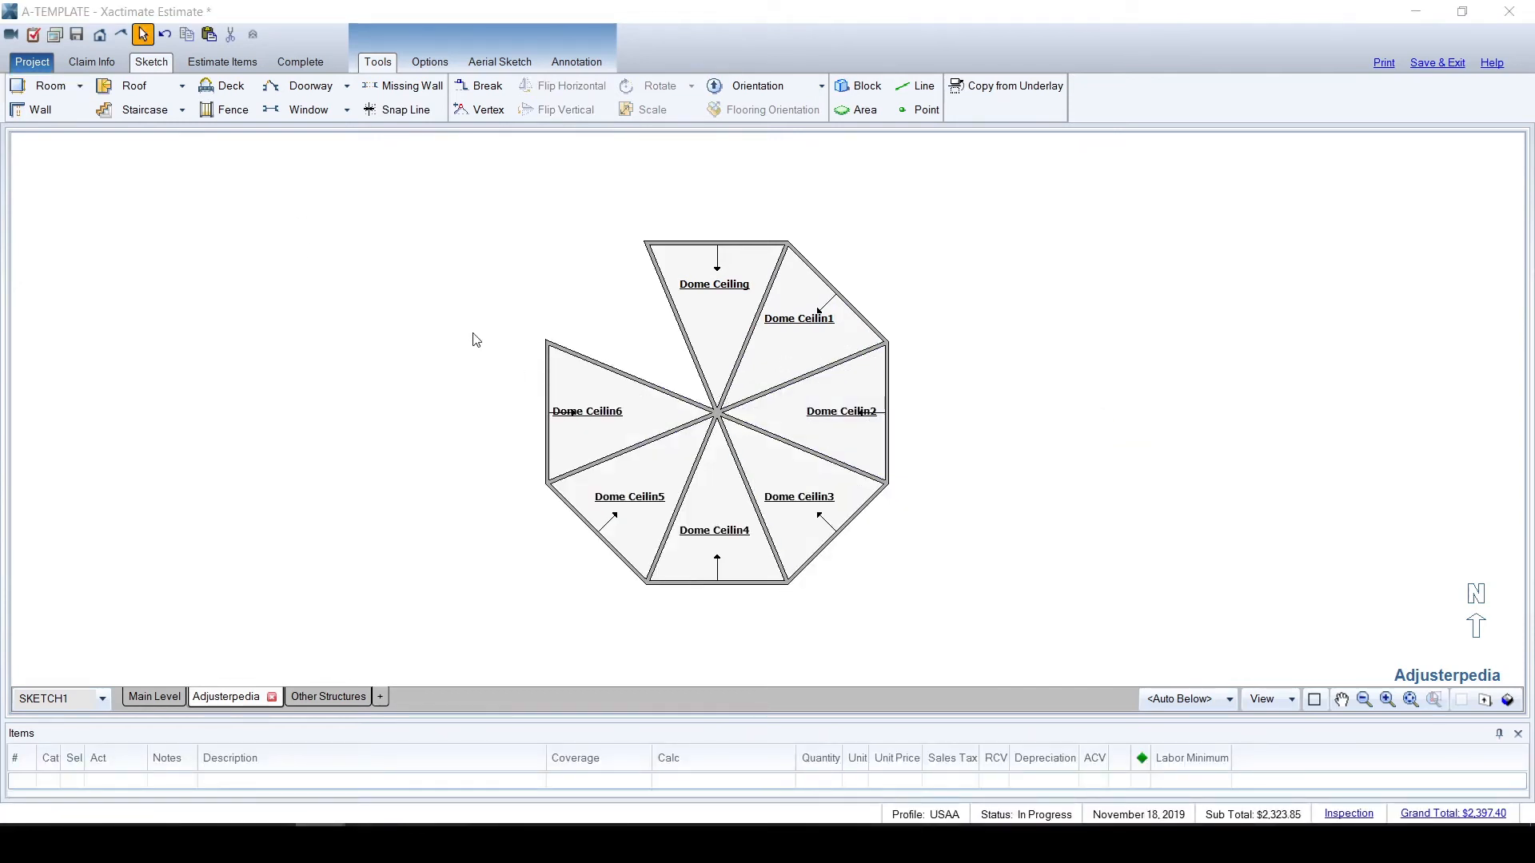
key("ctrl+v")
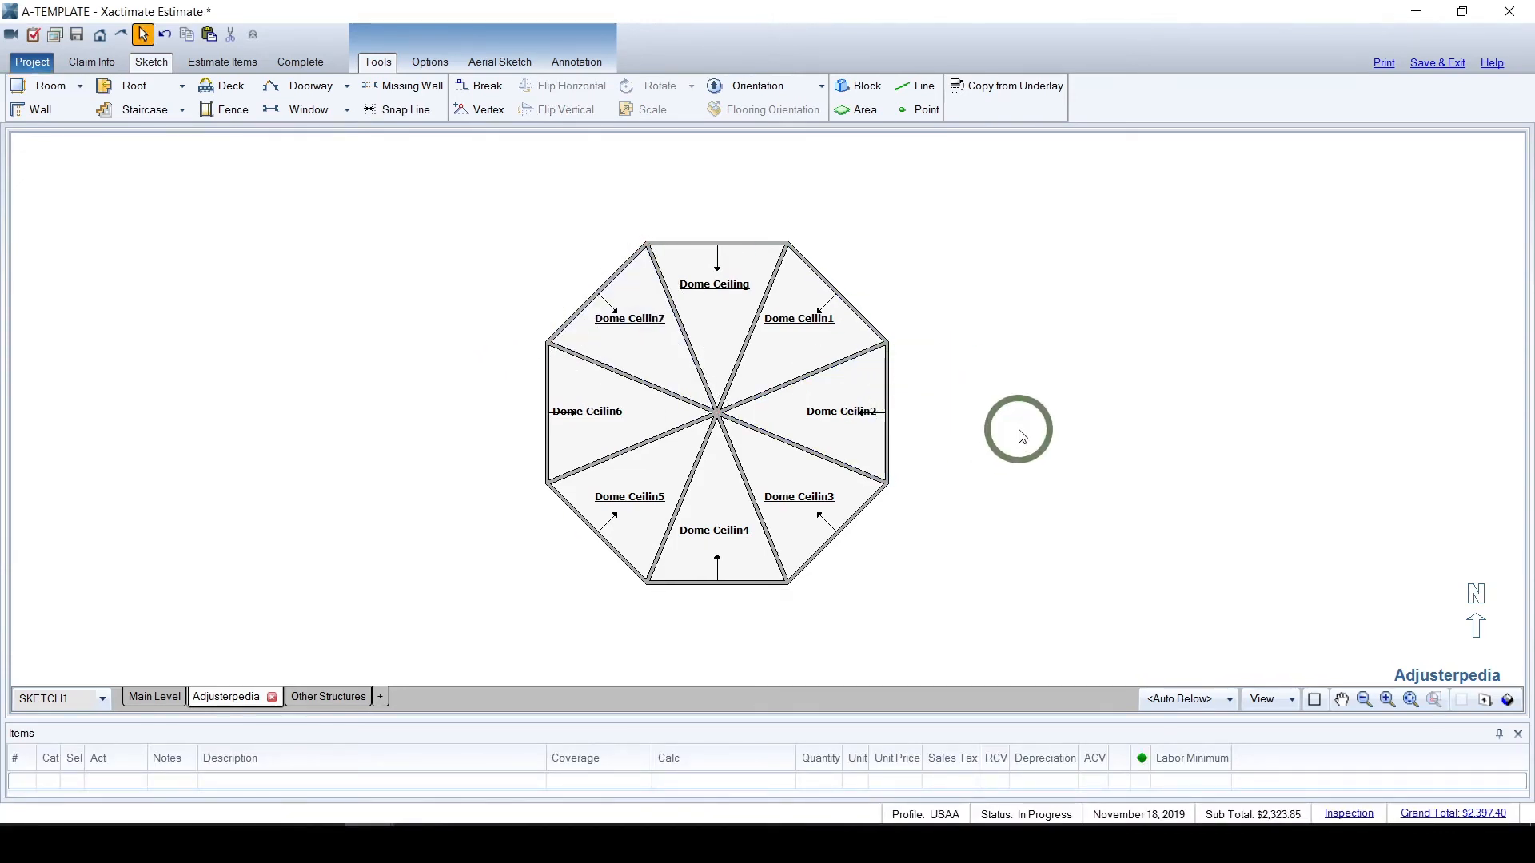
Set the shared interior walls to Missing Wall, check the dome in 3D, and return to plan
left_click(1340, 699)
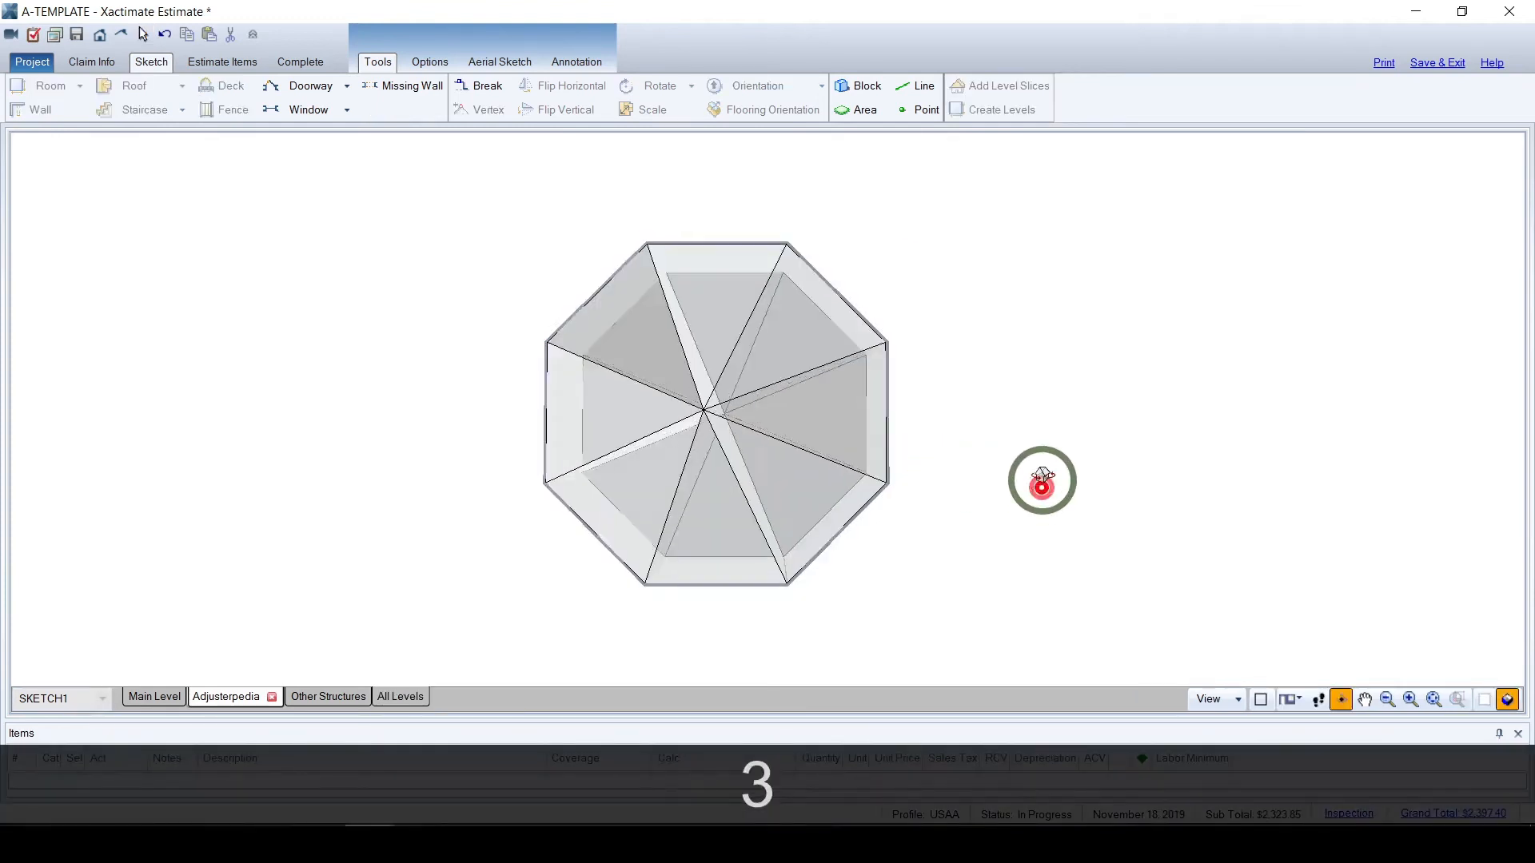
key("Escape")
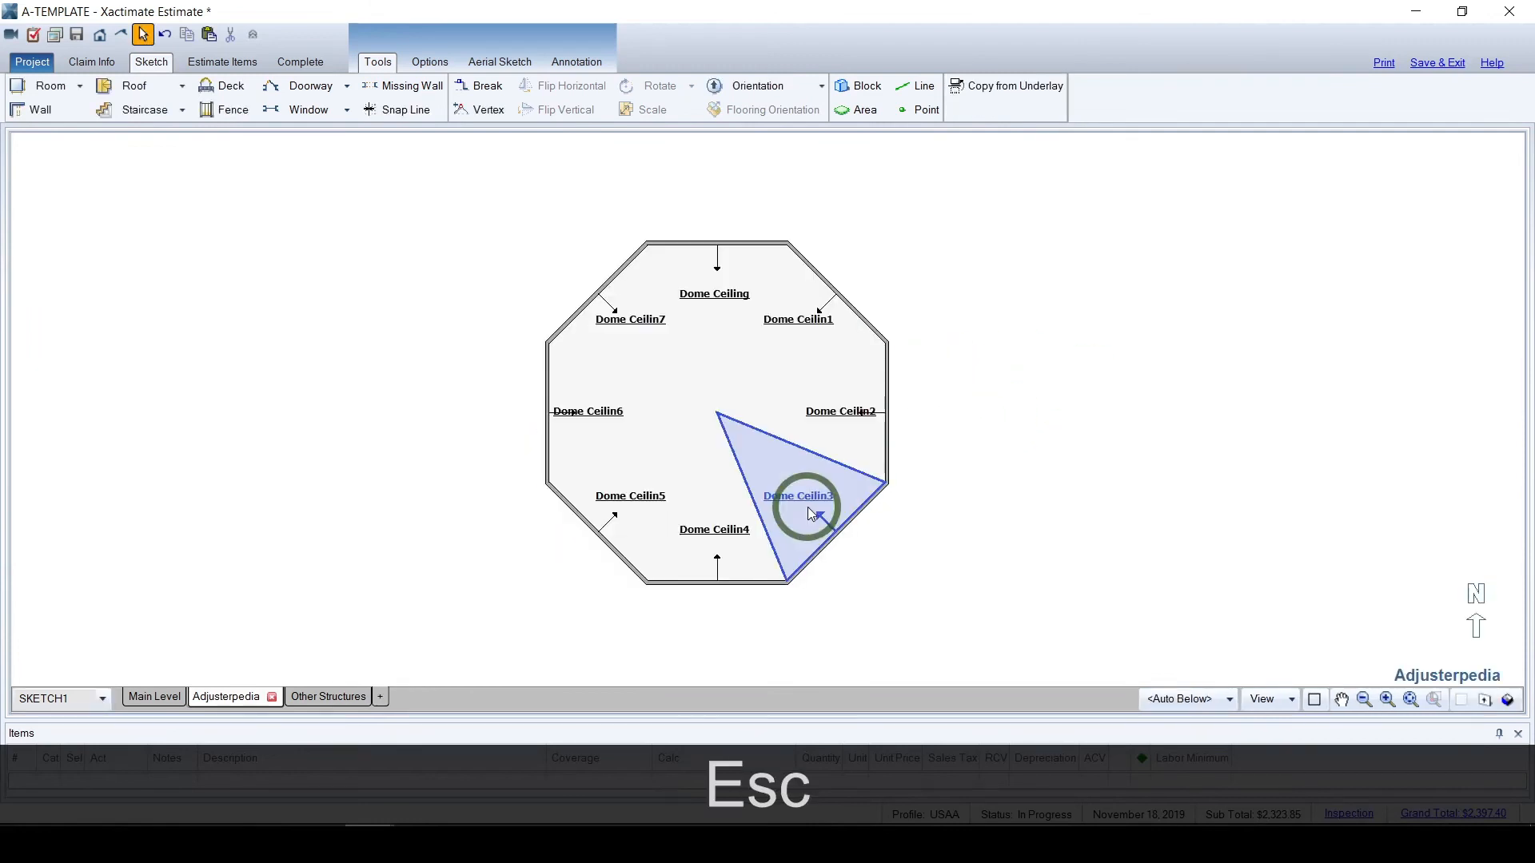
Deselect everything on the open octagon plan before switching to 3D
key("Escape")
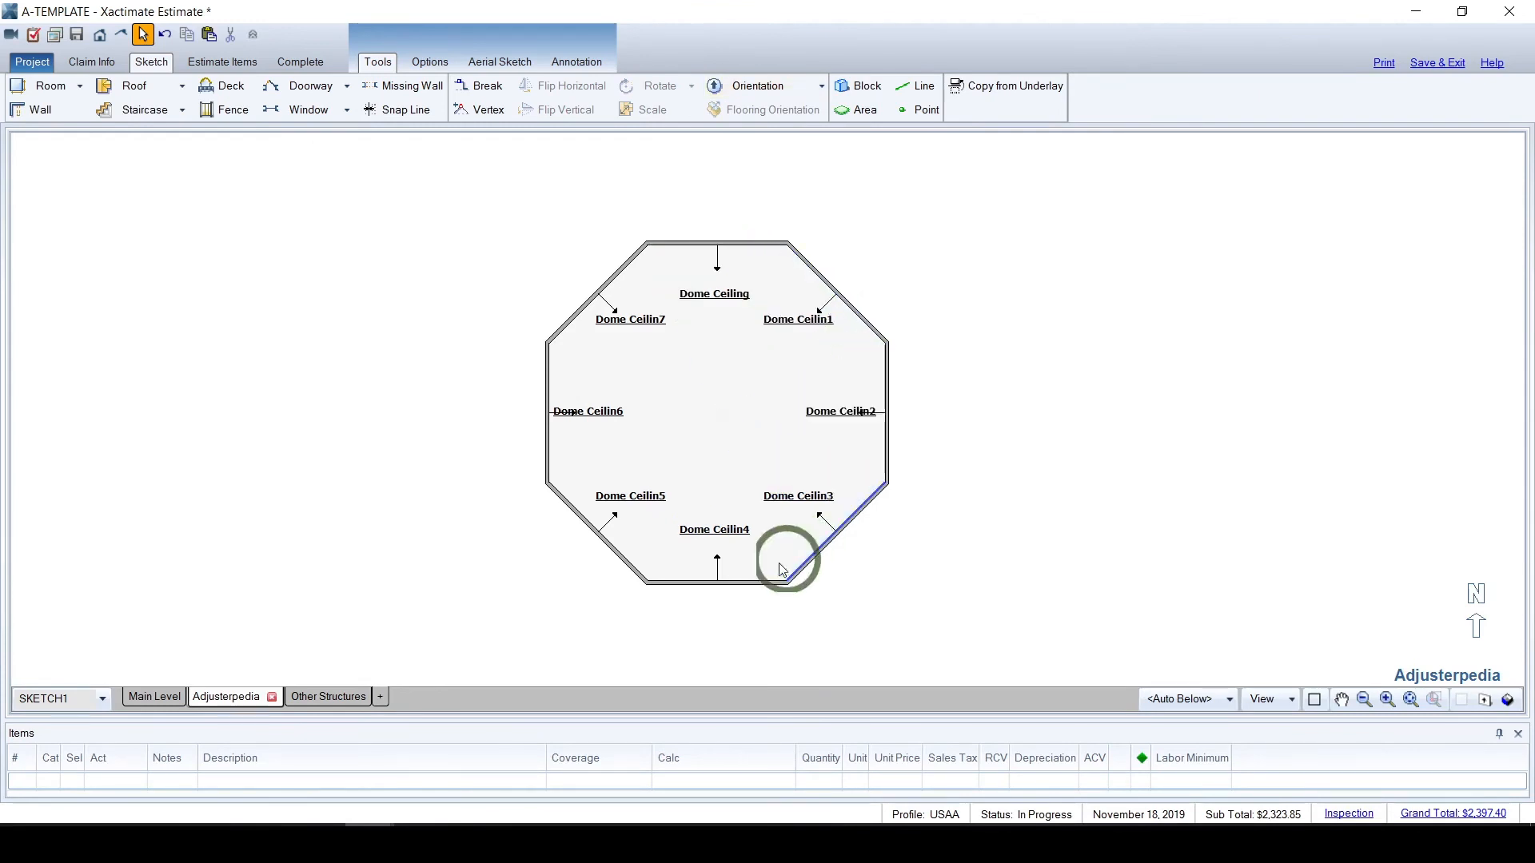
mouse_move(997, 284)
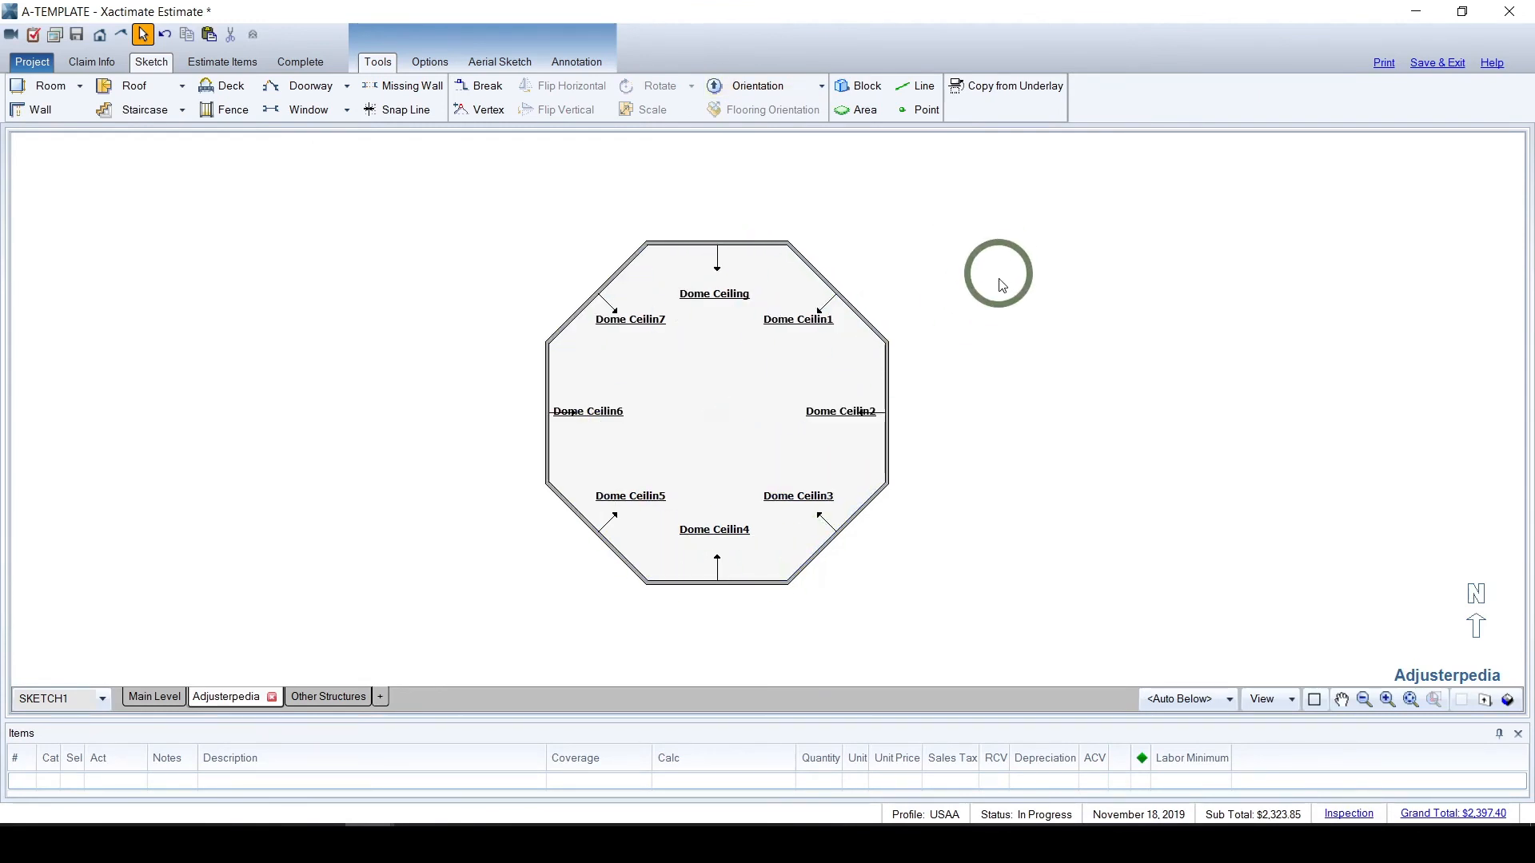
mouse_move(973, 362)
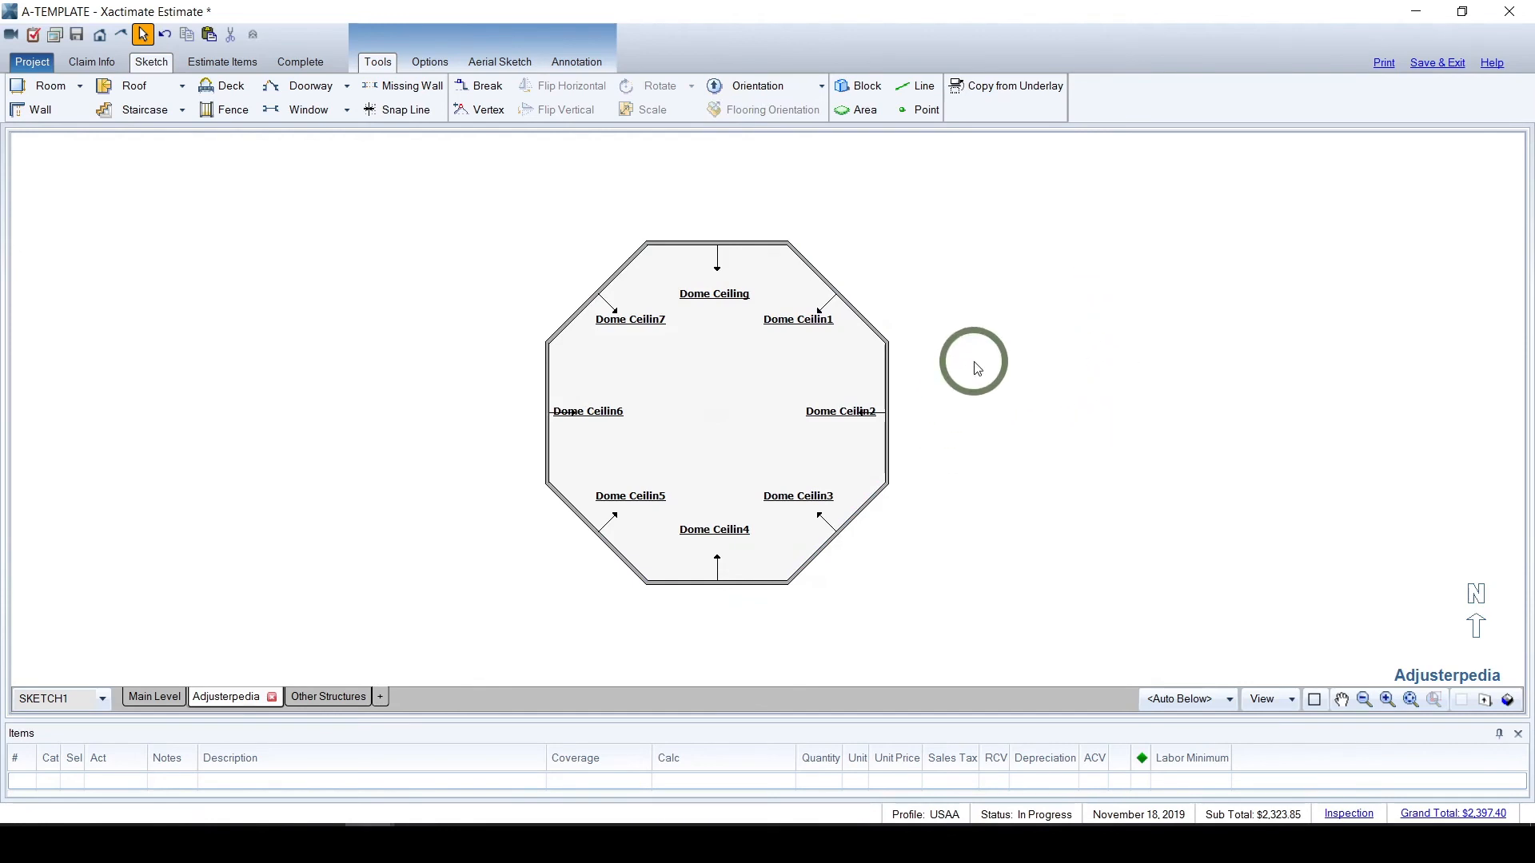
mouse_move(930, 461)
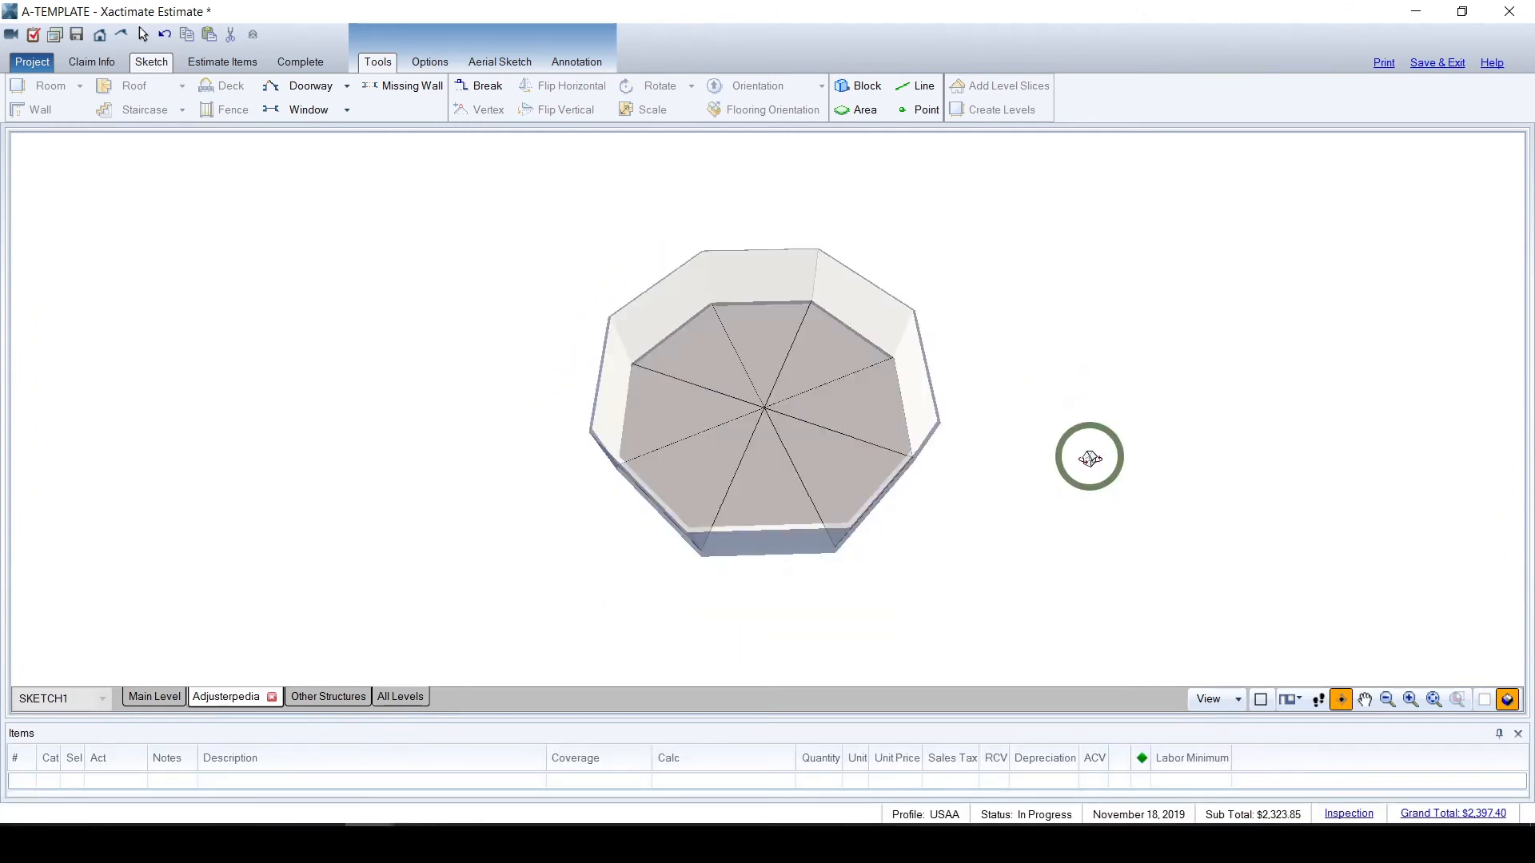
Toggle ceilings on with Shift+C to show the pointed dome
key("Shift+C")
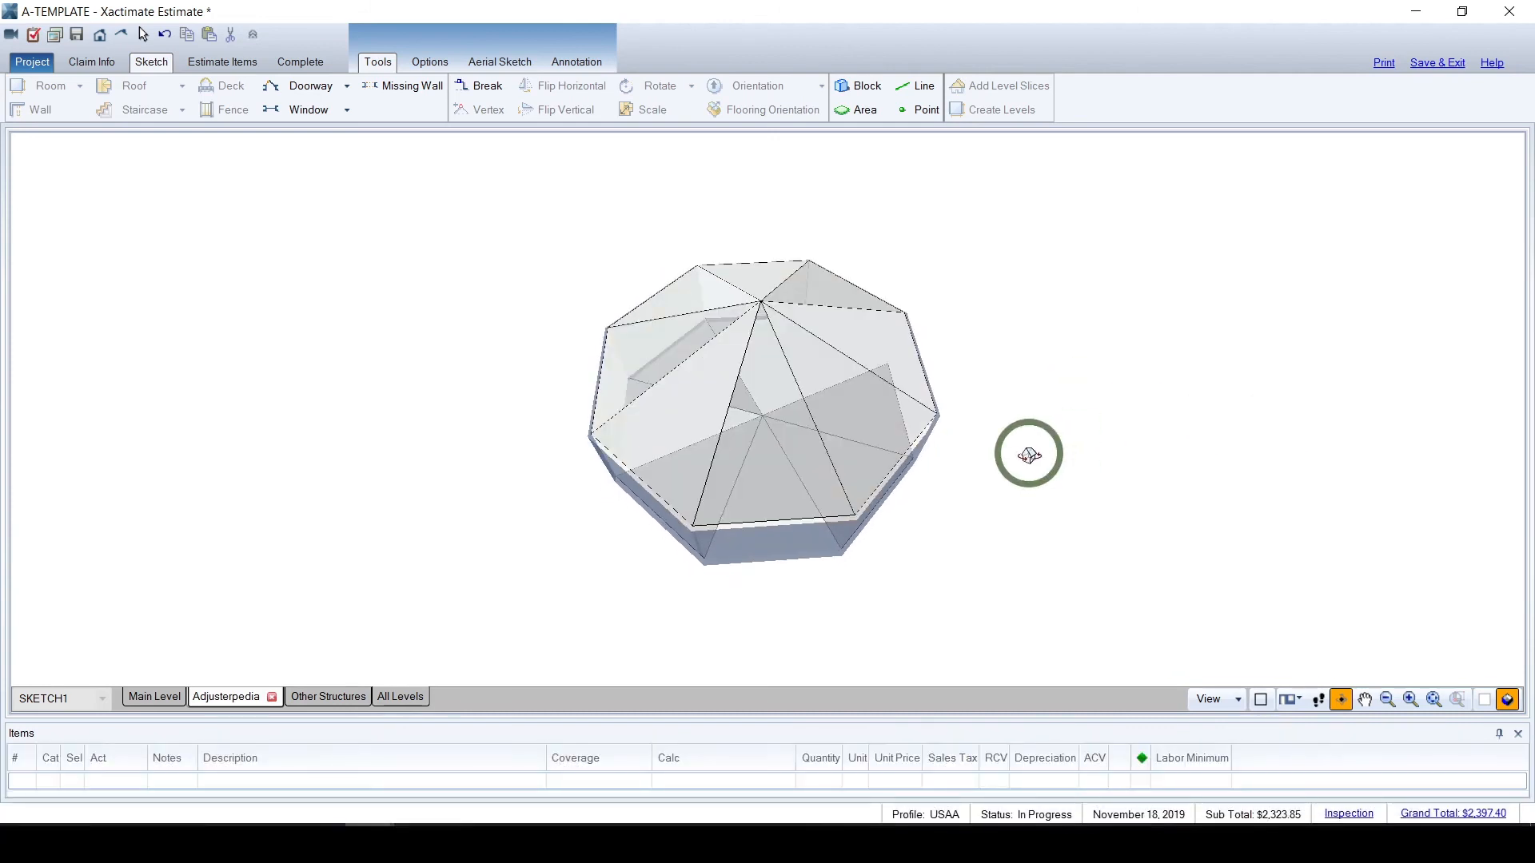
mouse_move(1068, 466)
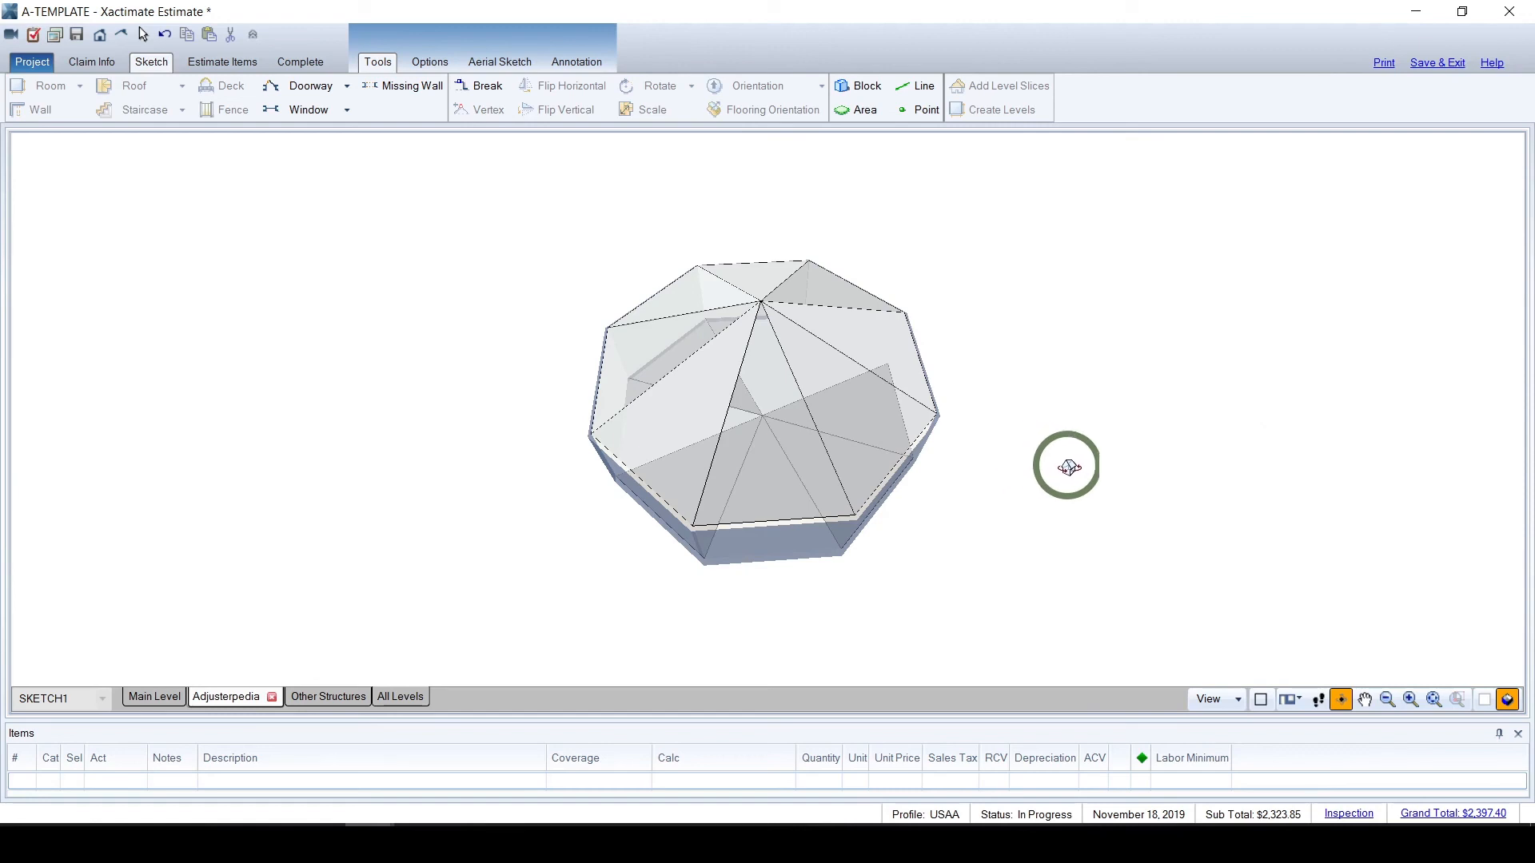